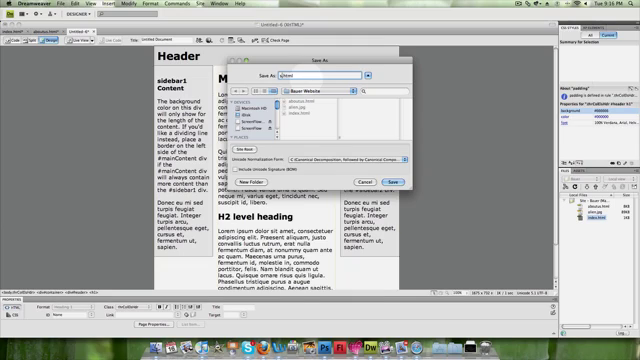
pyautogui.write('contactus.html')
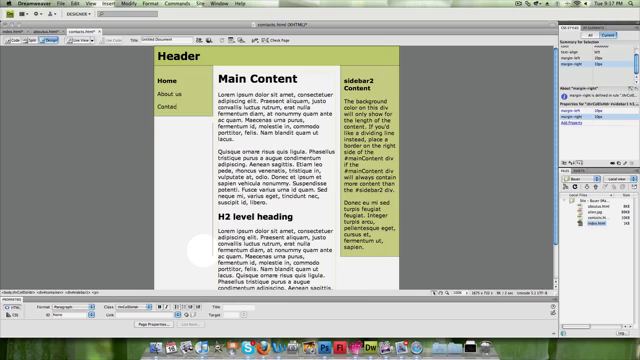
pyautogui.write('ts')
pyautogui.write('Buy me coffee.')
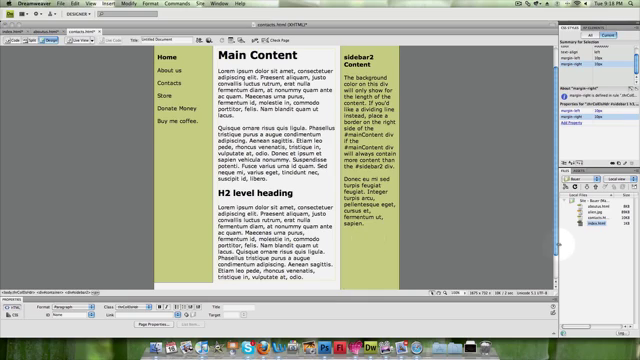
pyautogui.scroll(-3)
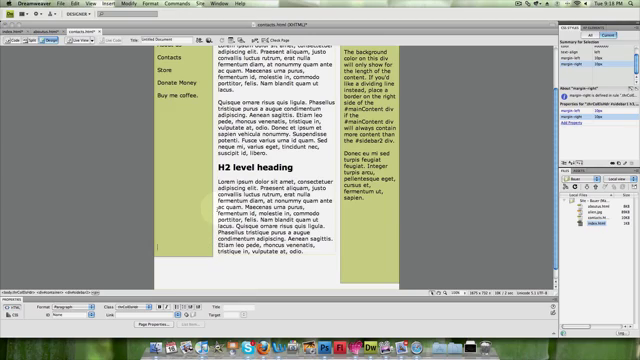
pyautogui.scroll(-3)
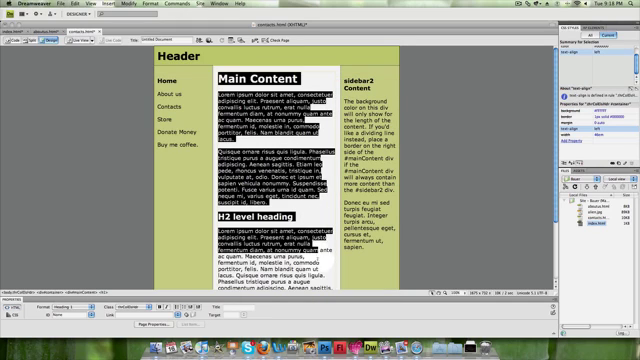
pyautogui.scroll(-3)
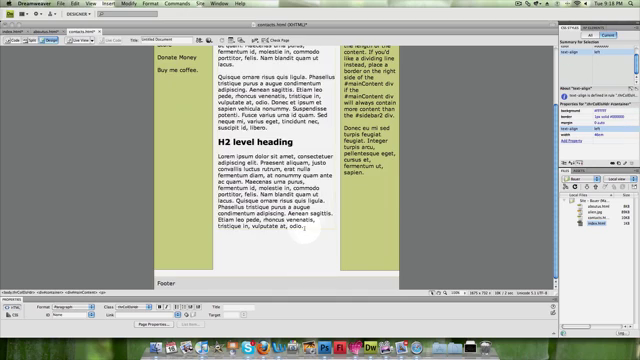